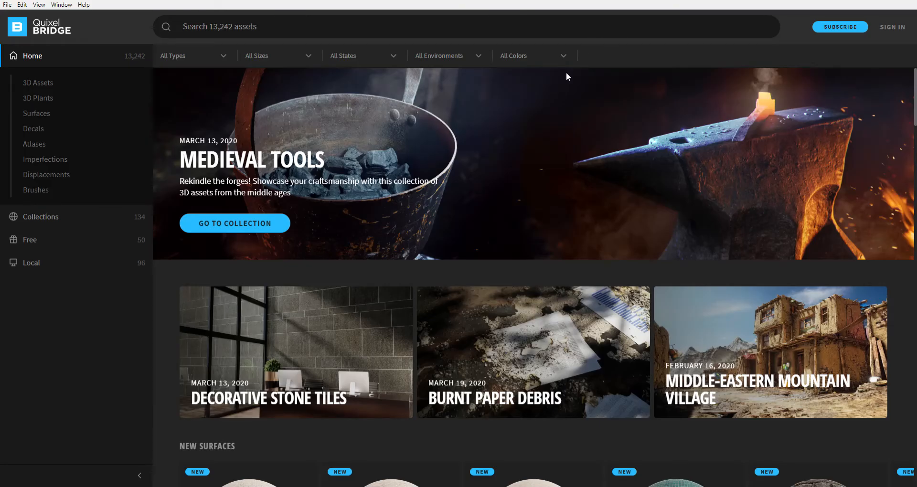
mouse_move(646, 145)
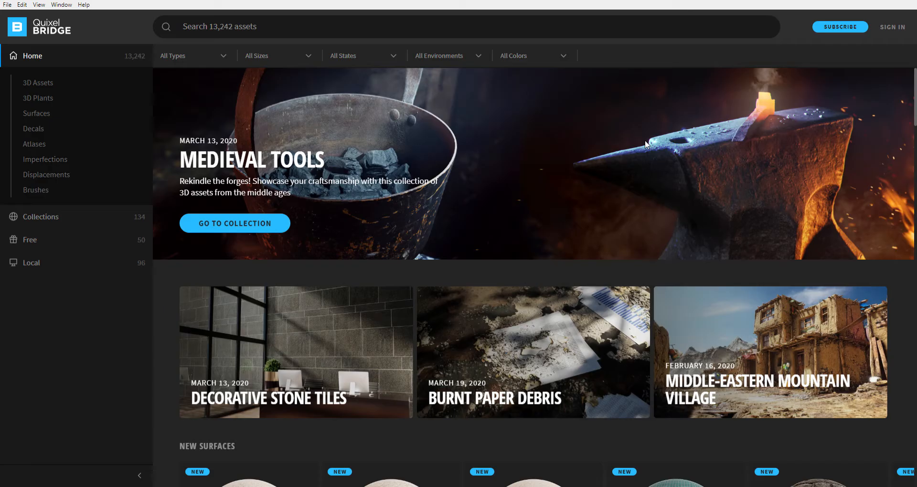
mouse_move(752, 60)
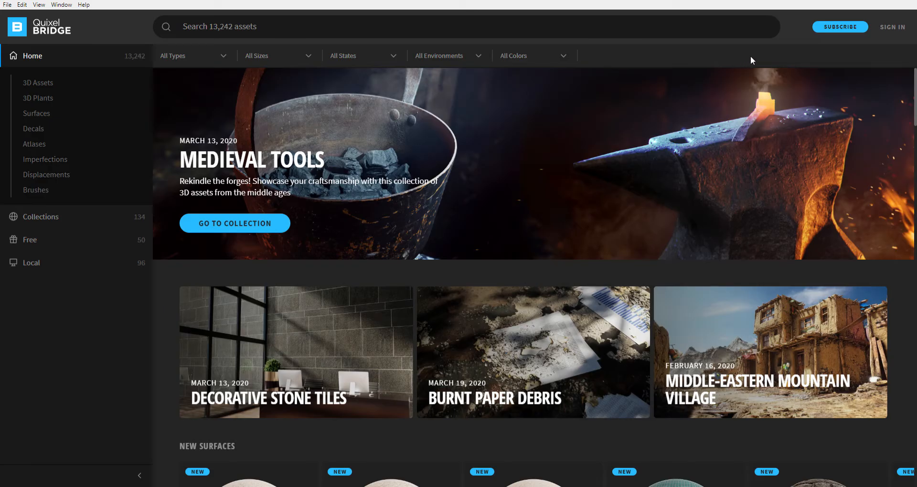
mouse_move(657, 64)
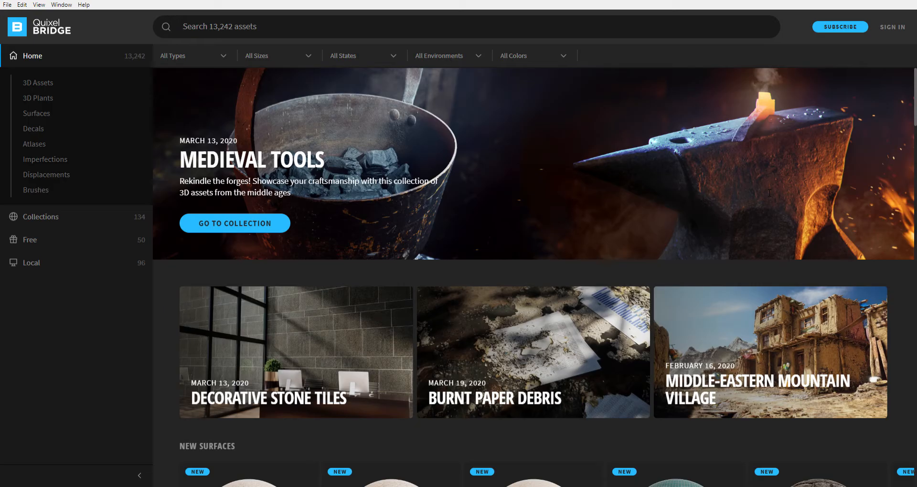
mouse_move(375, 109)
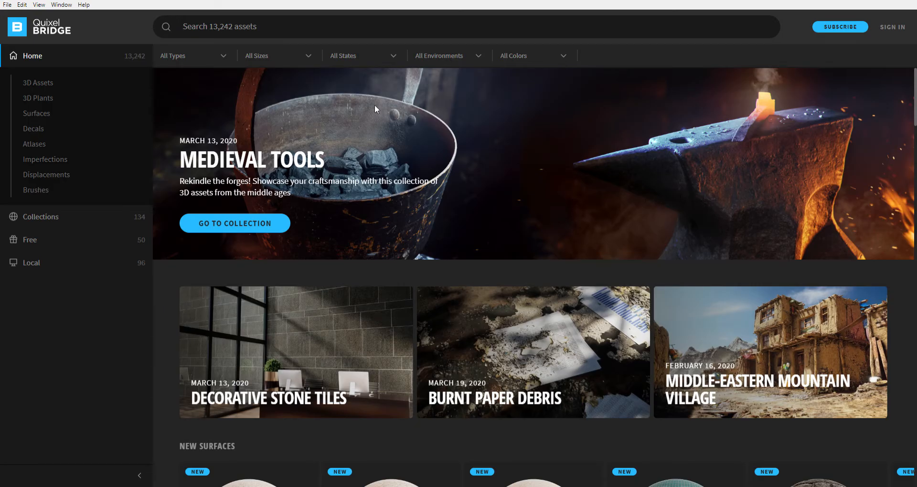
- Check the All Types filter list, then go to Collections and scroll to the Community row
click(193, 55)
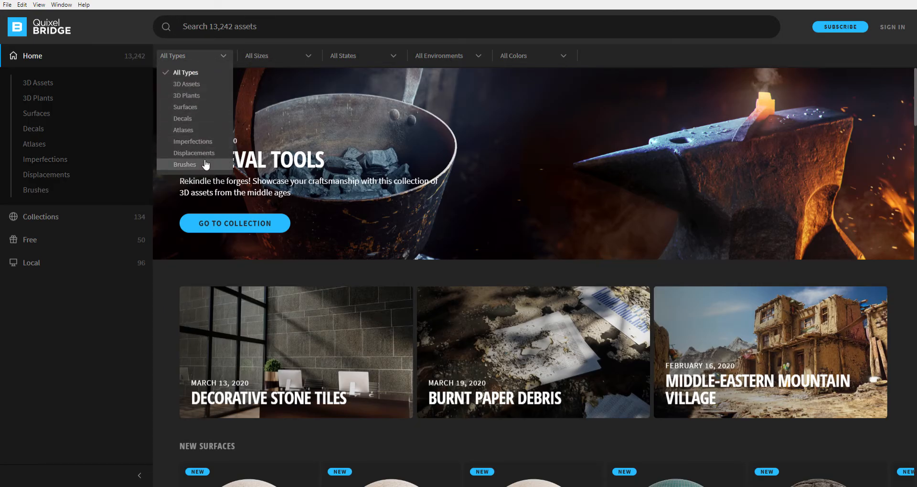
mouse_move(648, 41)
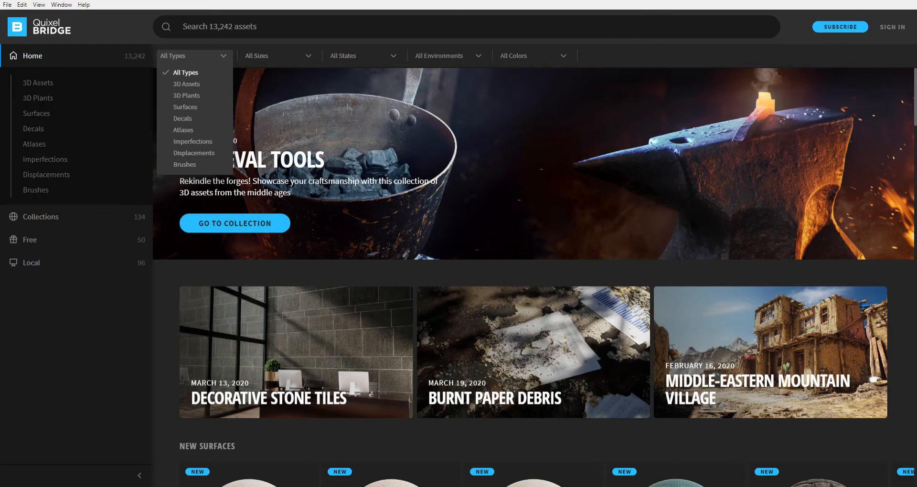
mouse_move(79, 225)
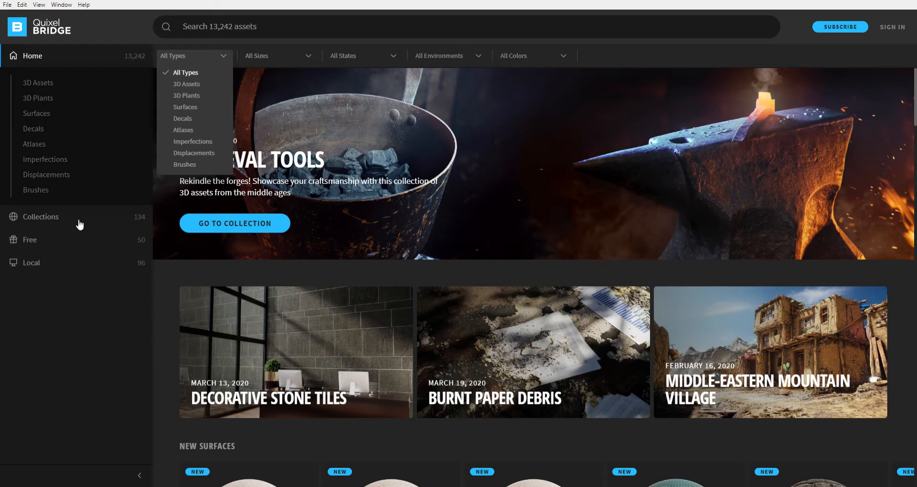
click(40, 217)
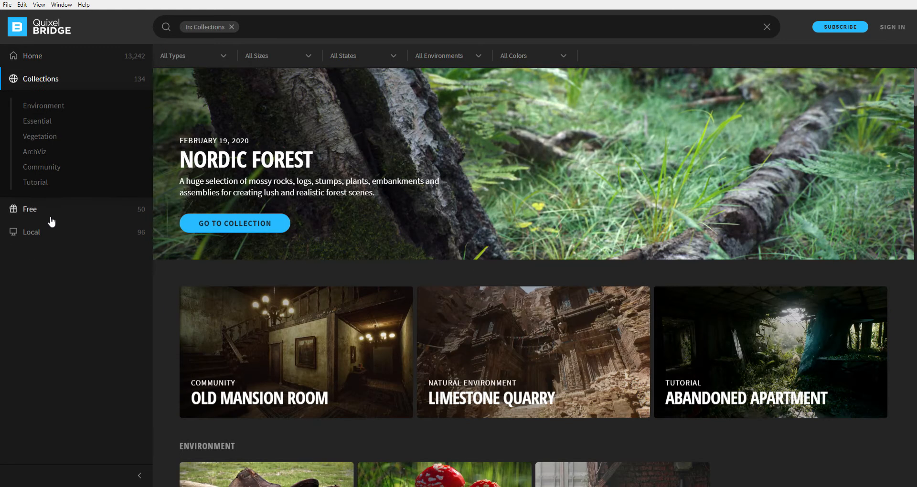
scroll(down, 3)
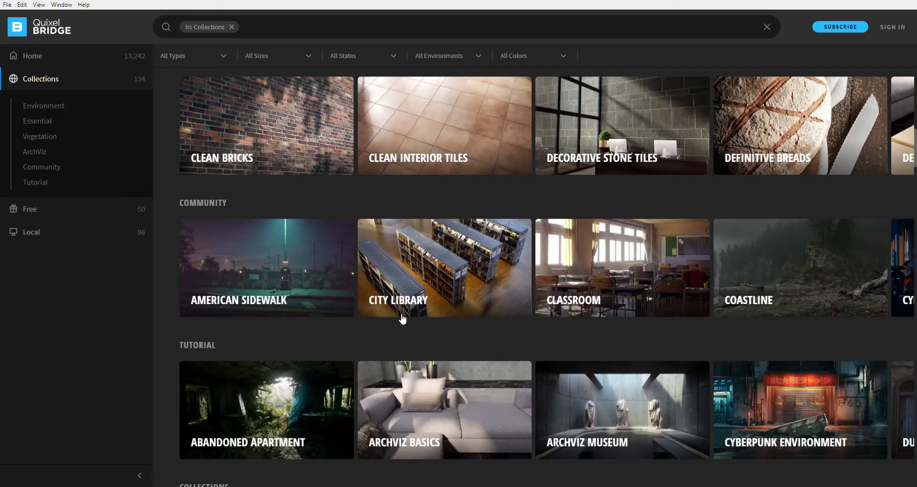
mouse_move(298, 290)
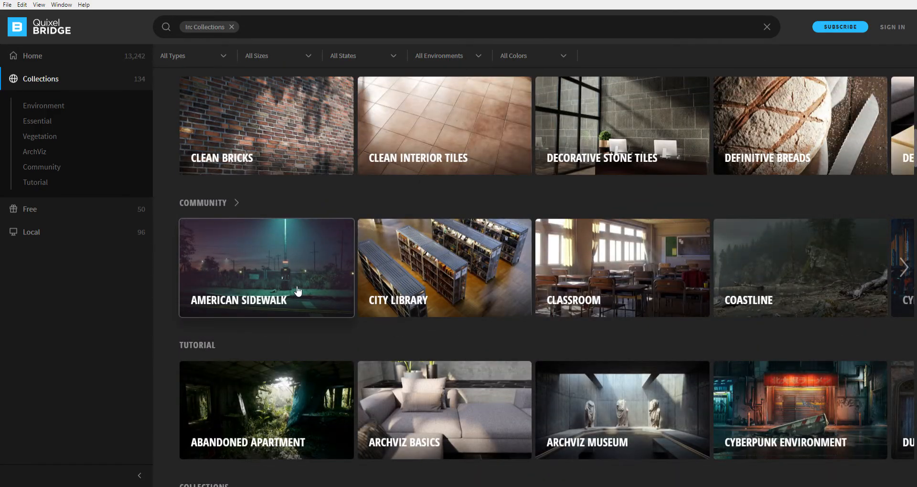
- Browse the American Sidewalk collection's 34 assets and dismiss the Settings dialog unchanged
click(266, 267)
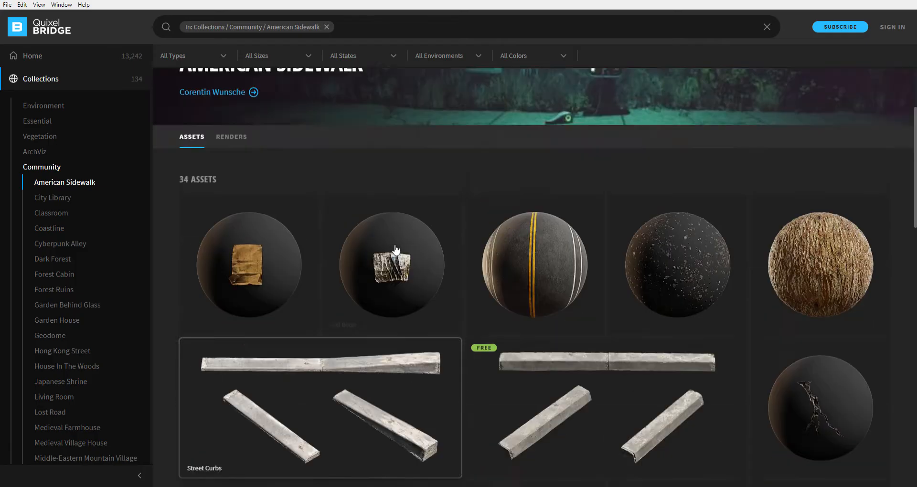
scroll(up, 3)
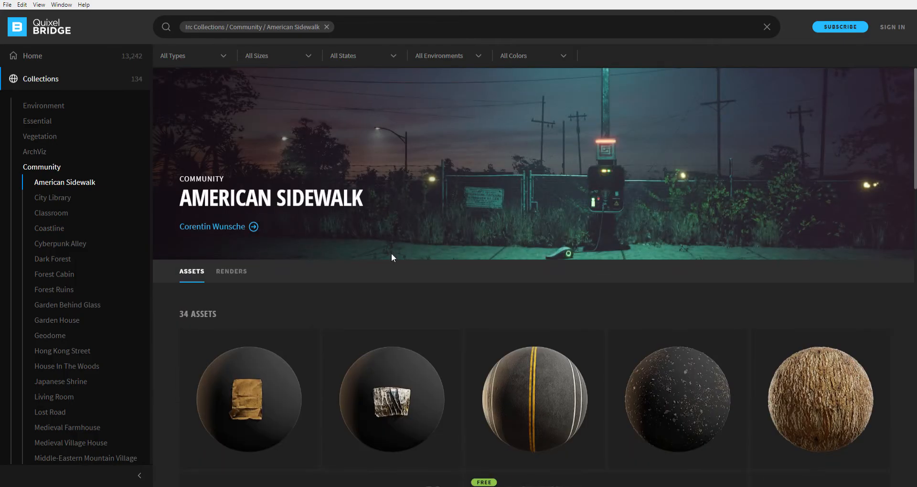
scroll(down, 3)
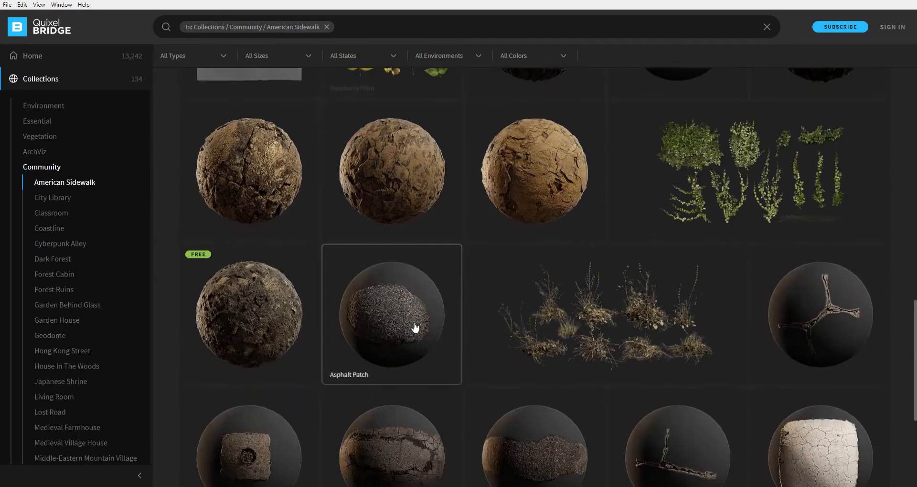
scroll(down, 3)
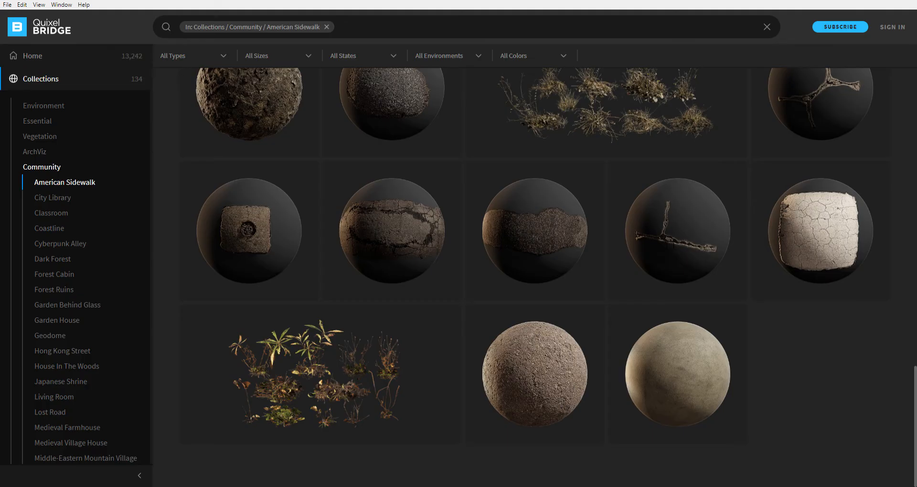
mouse_move(517, 270)
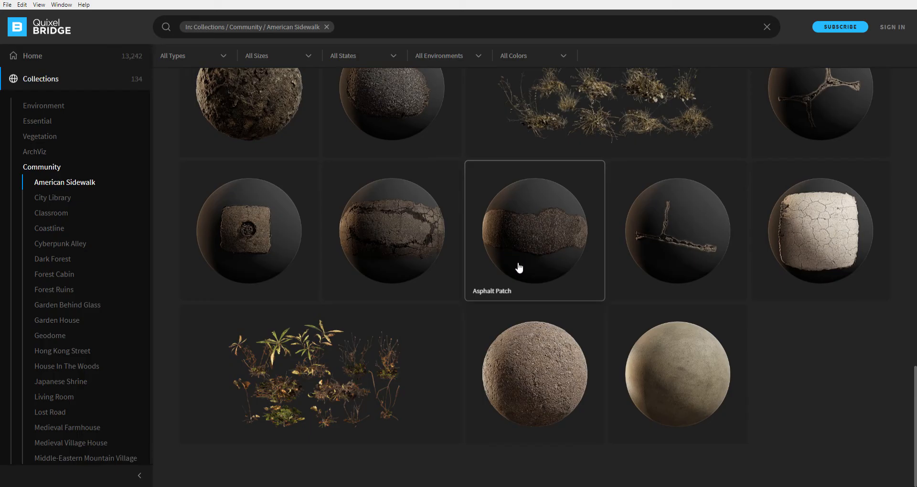
mouse_move(27, 7)
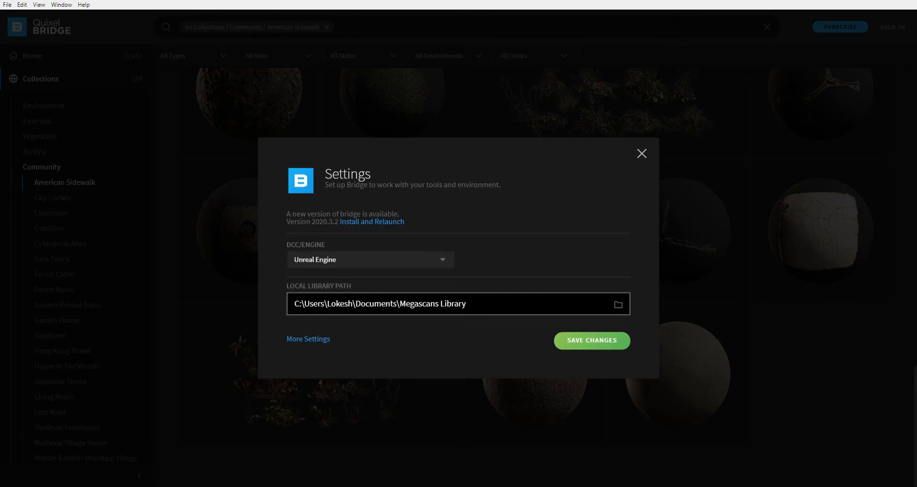
click(641, 153)
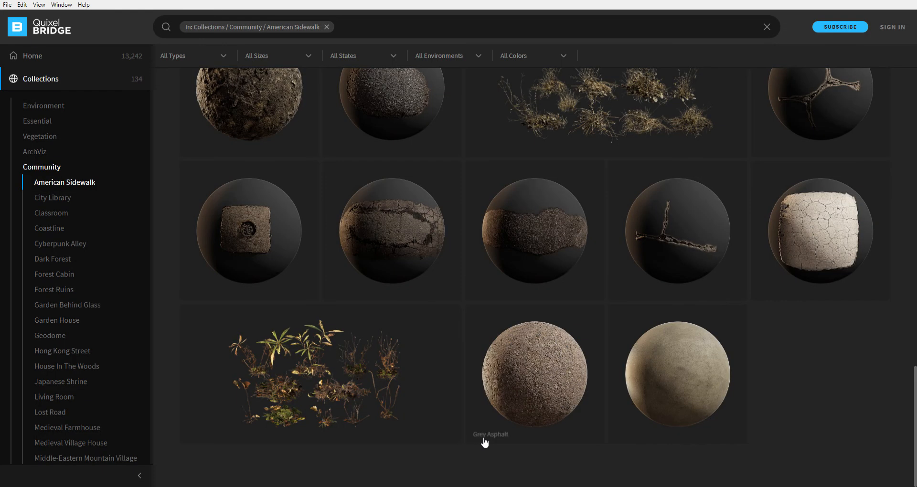
mouse_move(202, 181)
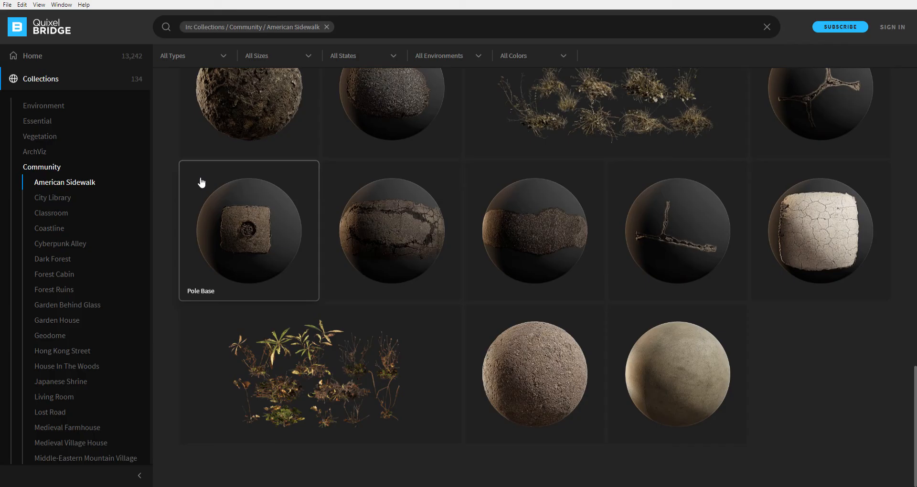
mouse_move(131, 200)
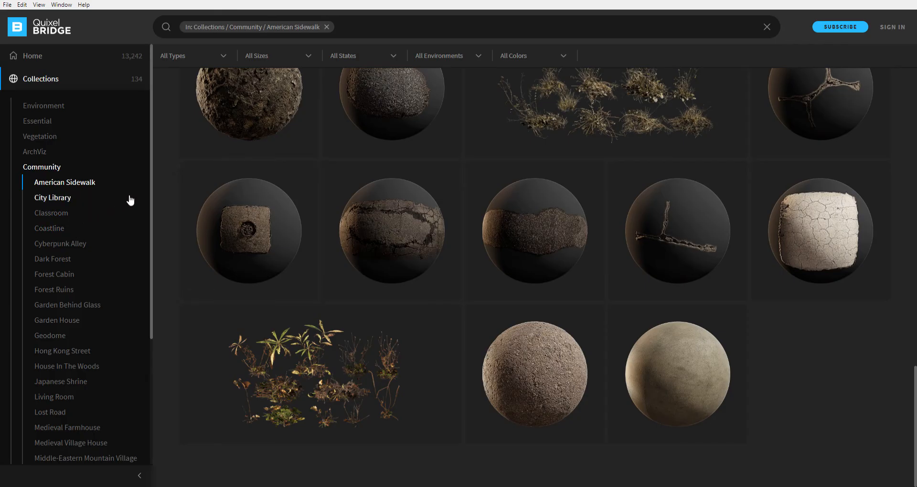
mouse_move(885, 27)
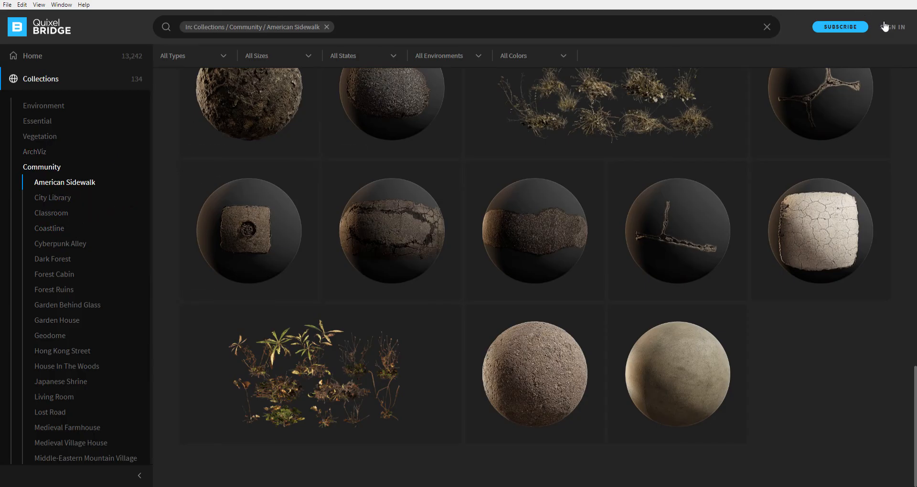
mouse_move(892, 27)
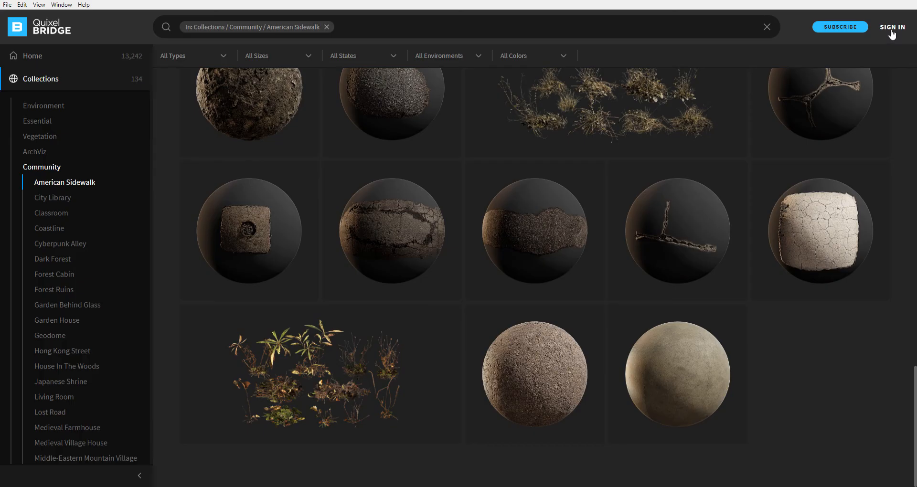
- Bring up the sign-in dialog offering Epic Games or Quixel email login
click(892, 27)
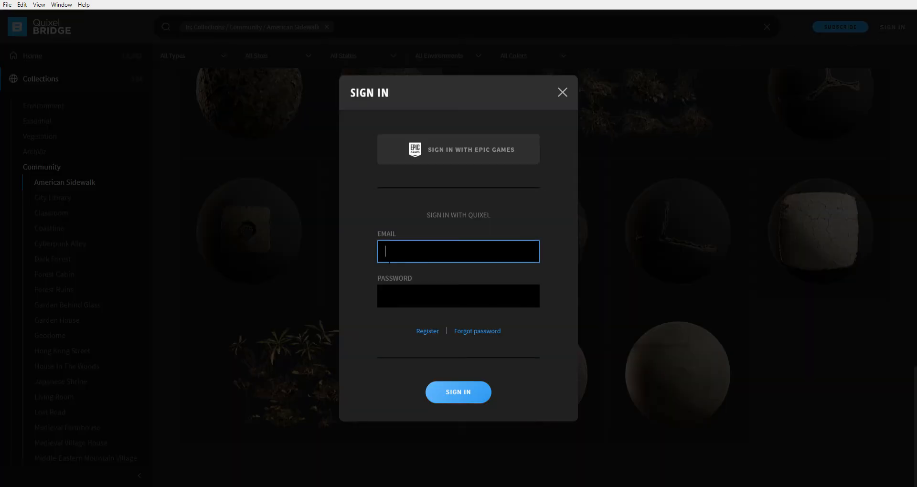
mouse_move(417, 322)
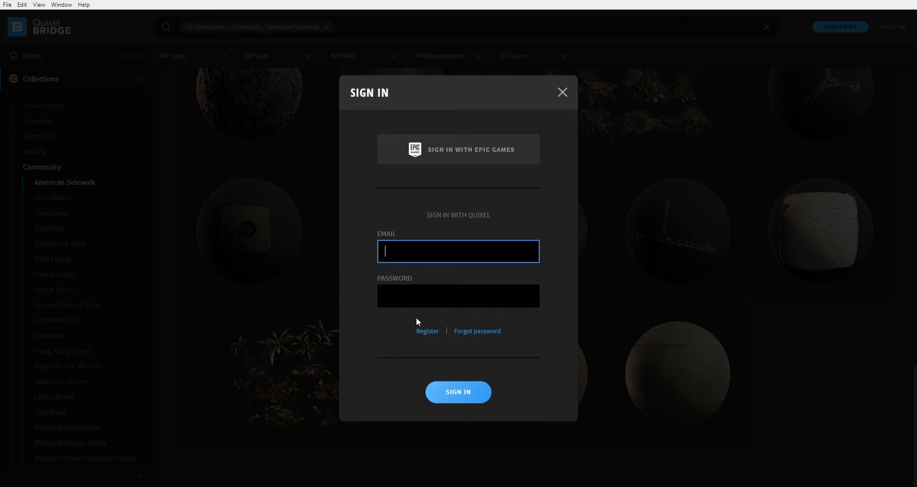
mouse_move(548, 186)
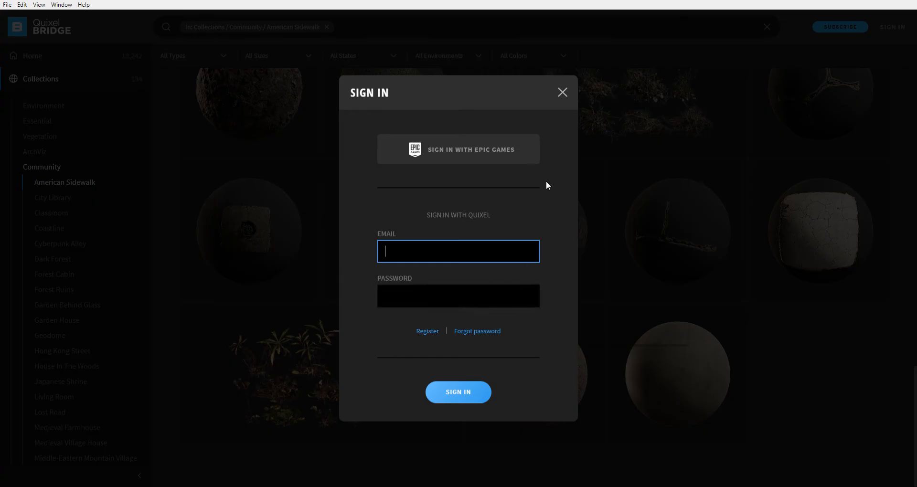
mouse_move(525, 170)
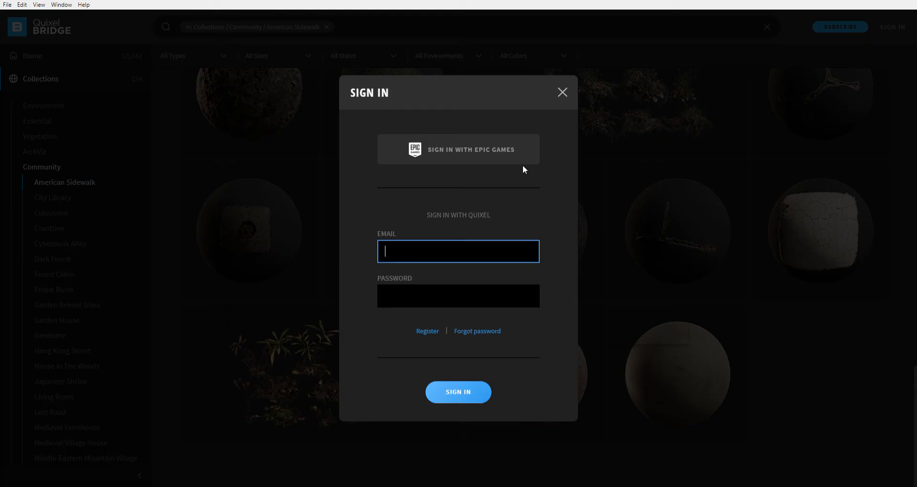
mouse_move(466, 148)
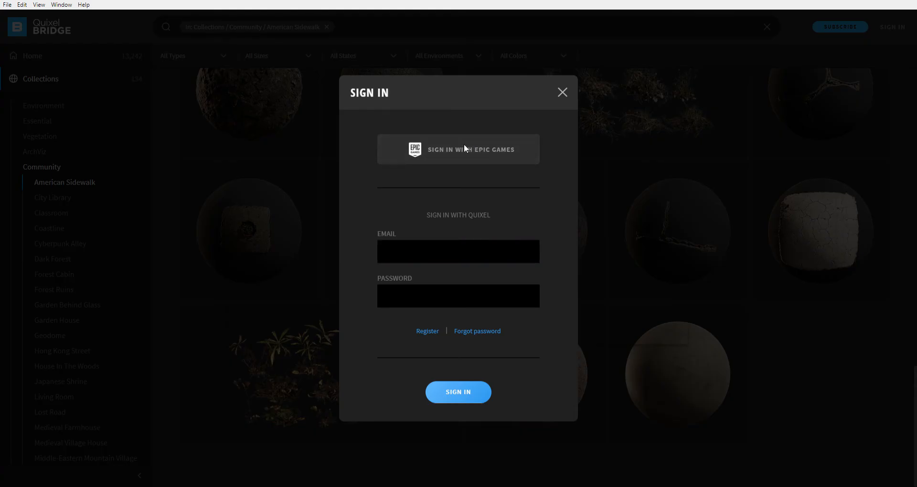
mouse_move(446, 189)
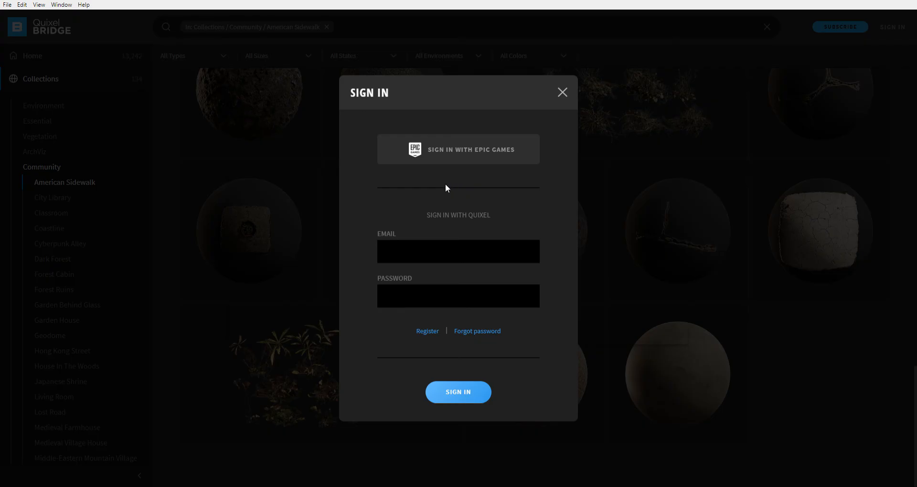
mouse_move(511, 211)
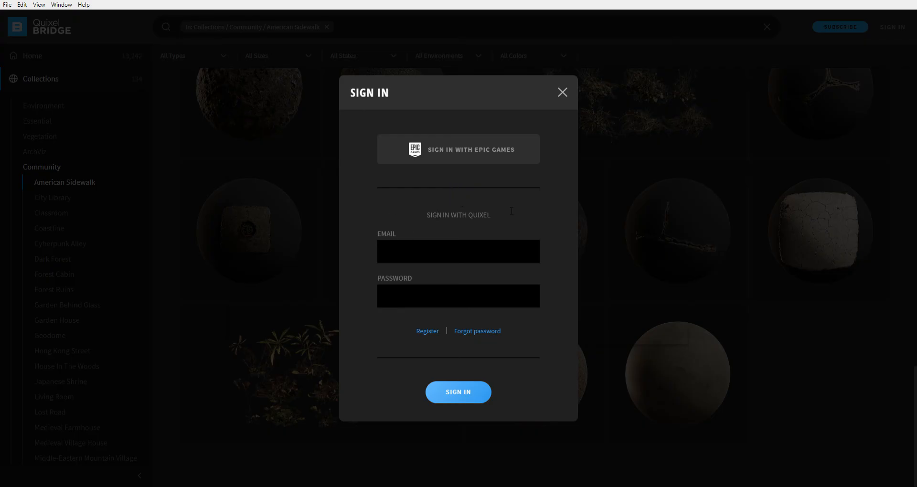
mouse_move(570, 89)
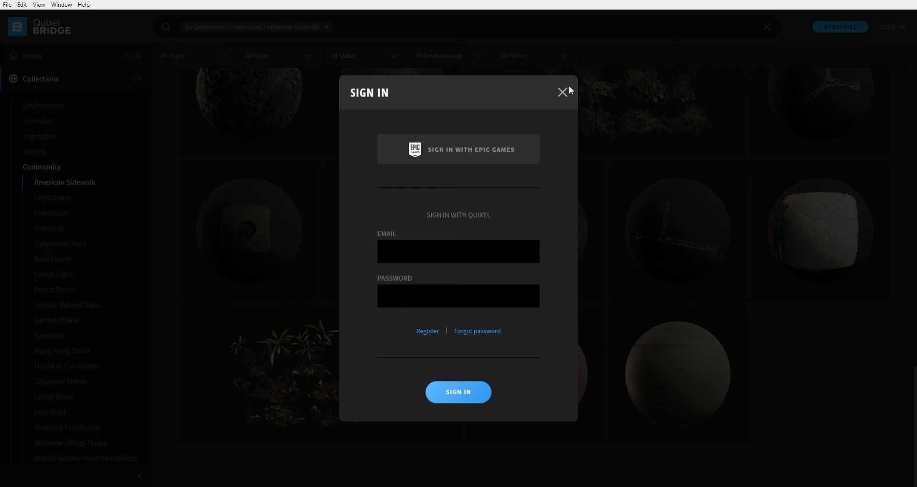
- Dismiss the sign-in dialog without logging in and scroll the American Sidewalk assets
click(561, 92)
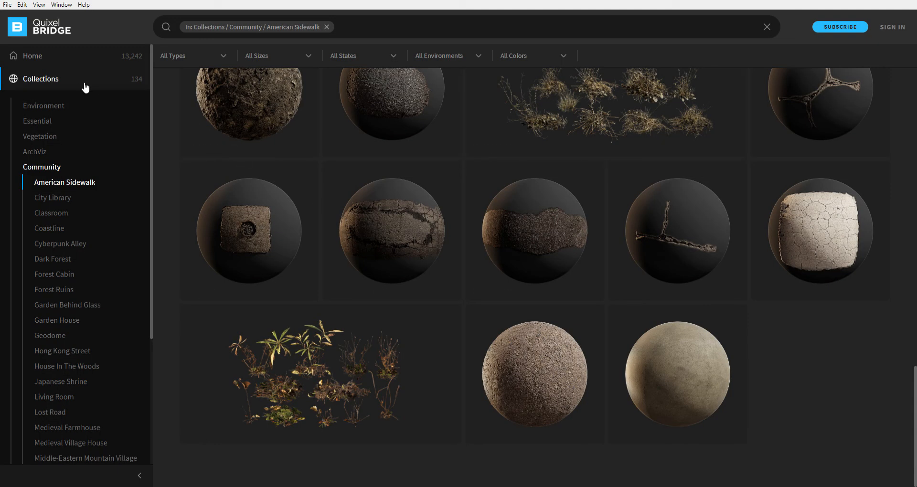
mouse_move(414, 304)
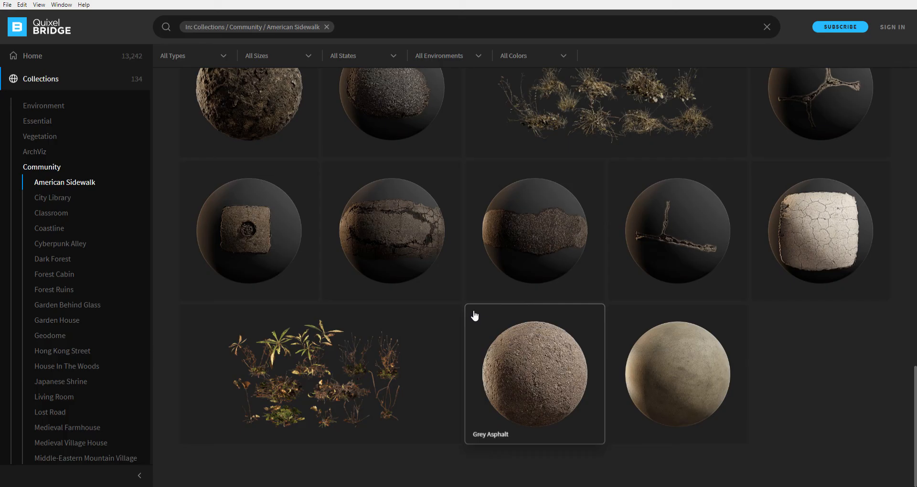
mouse_move(473, 307)
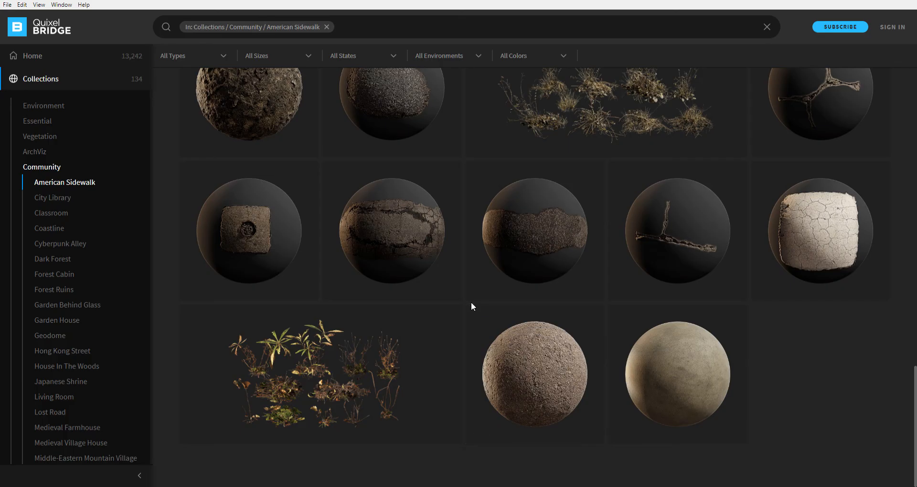
scroll(down, 3)
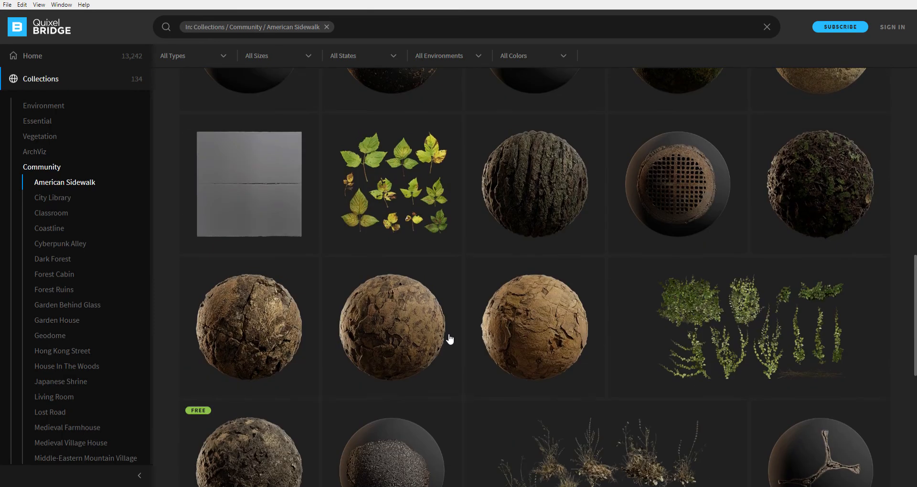
mouse_move(408, 342)
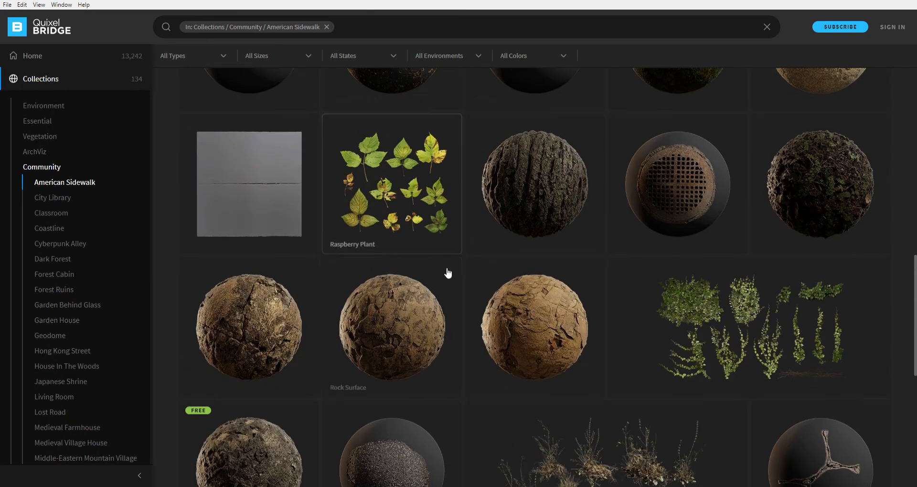
mouse_move(486, 258)
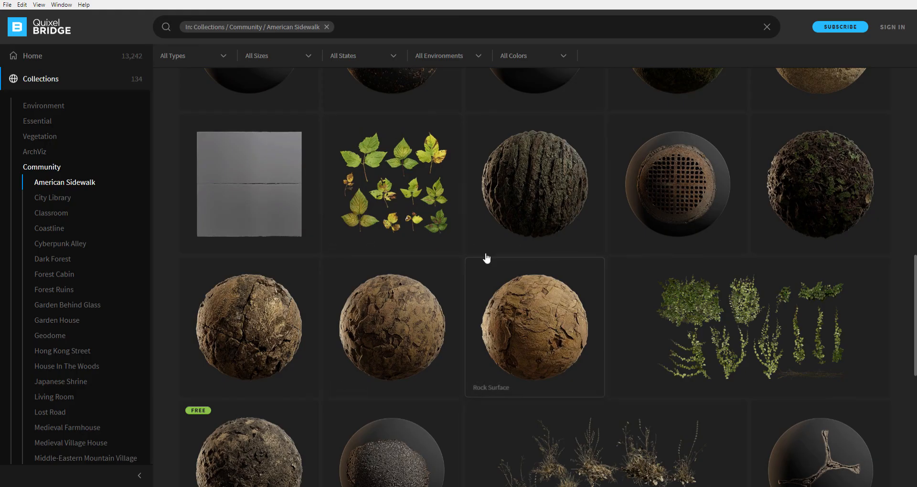
mouse_move(449, 249)
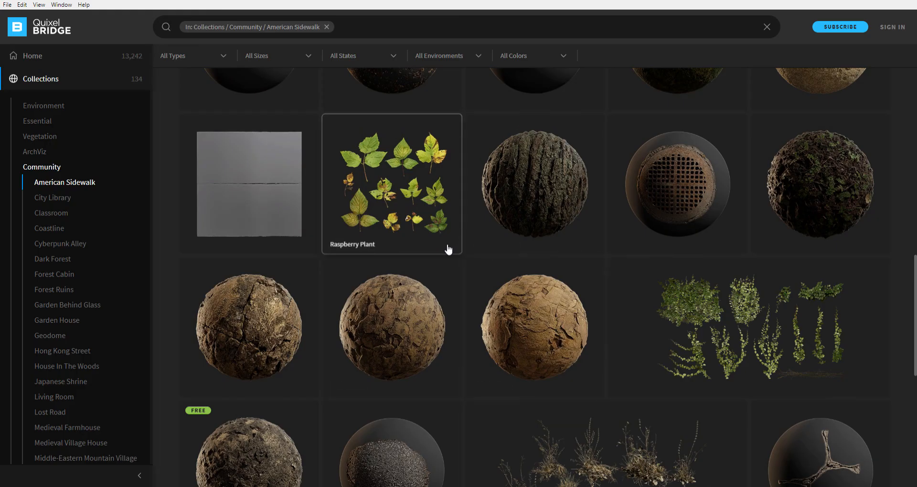